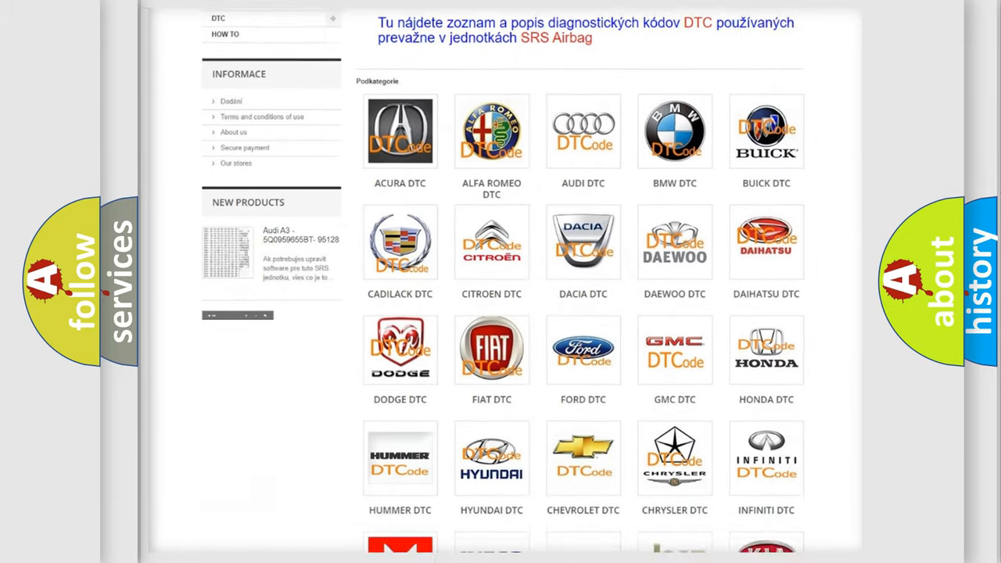
pyautogui.scroll(-3)
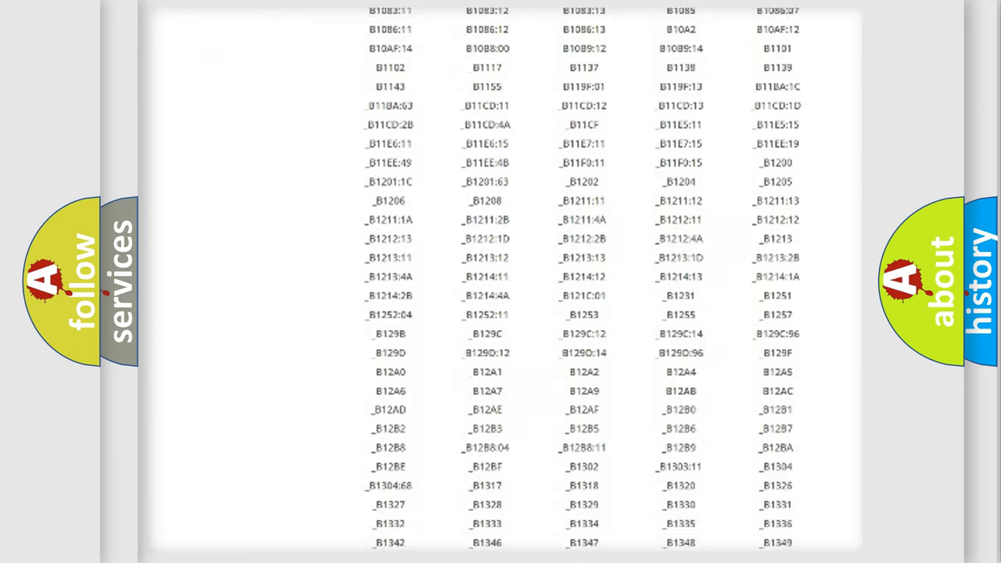
pyautogui.scroll(-3)
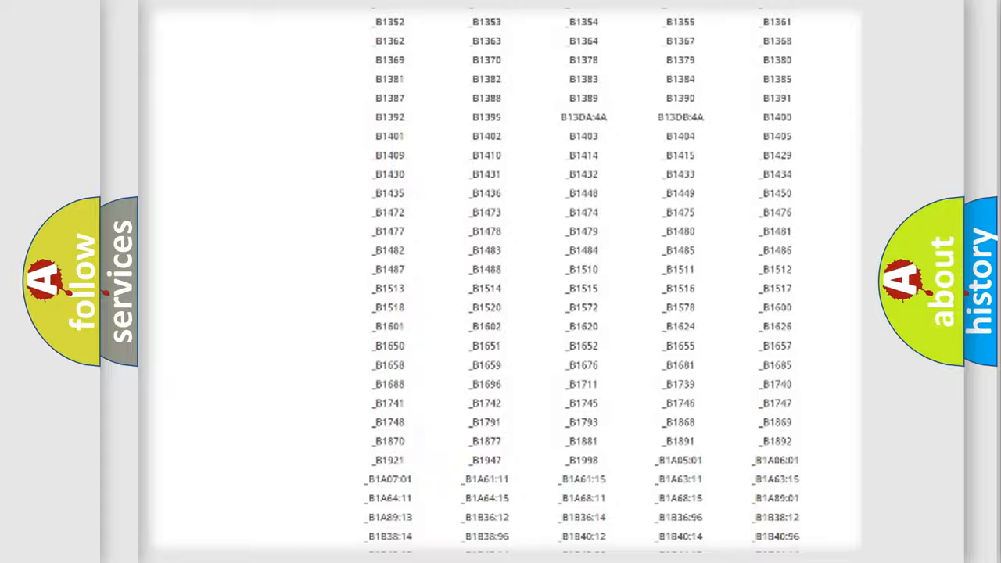